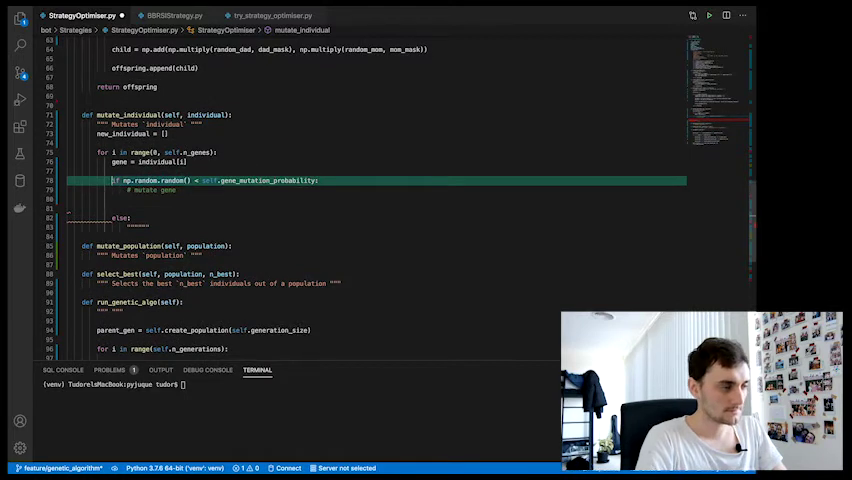
Step: Write a coin-flip branch assigning gene = np.random.randint over self.gene_ranges[i] bounds
type("if np.random.random() < 0.5:")
type("# mutate brute force way")
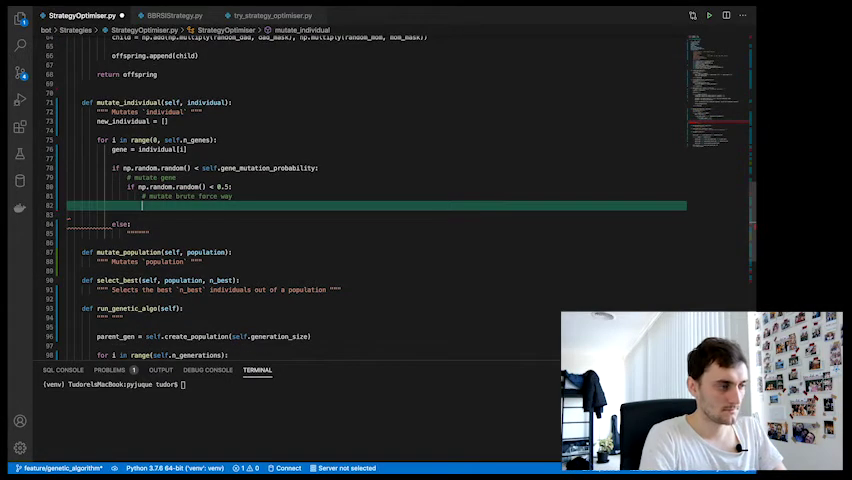
type("gene = s")
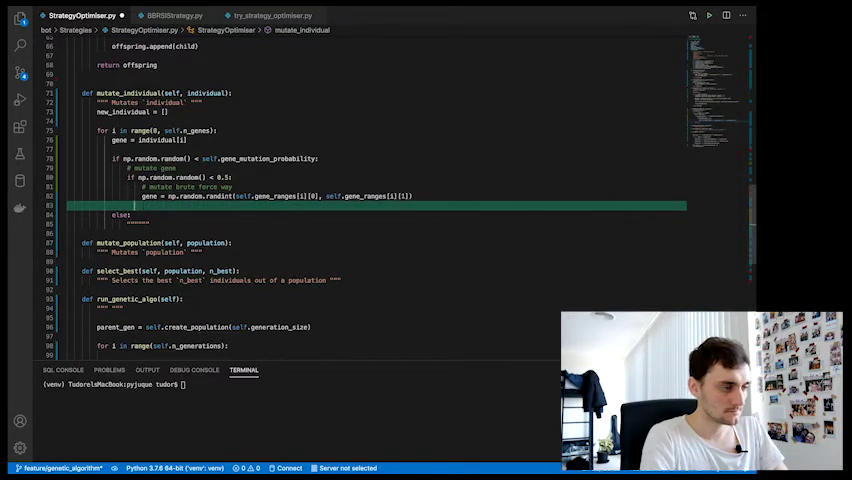
Step: Write the else '# mutate closer way' branch storing left_range and right_range from self.gene_ranges[i]
type("else:")
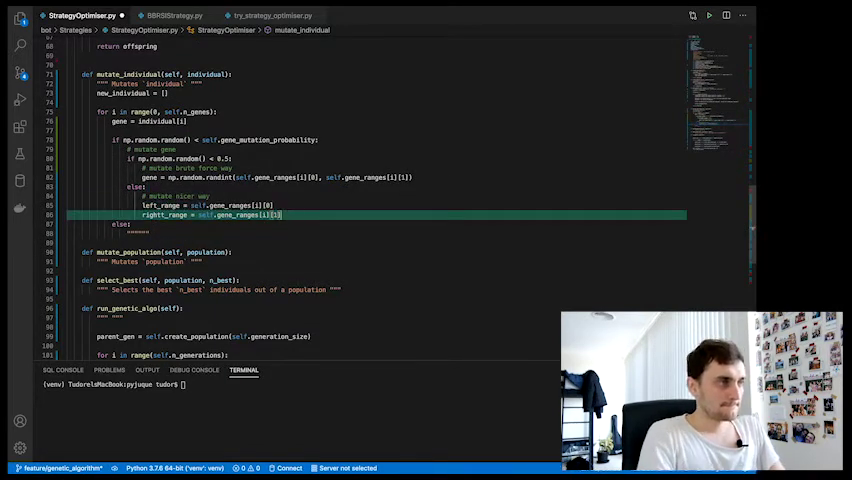
Step: Compute gene_dist = right_range - left_range and begin the gene_dist / 2 expression
type("gene_mid =")
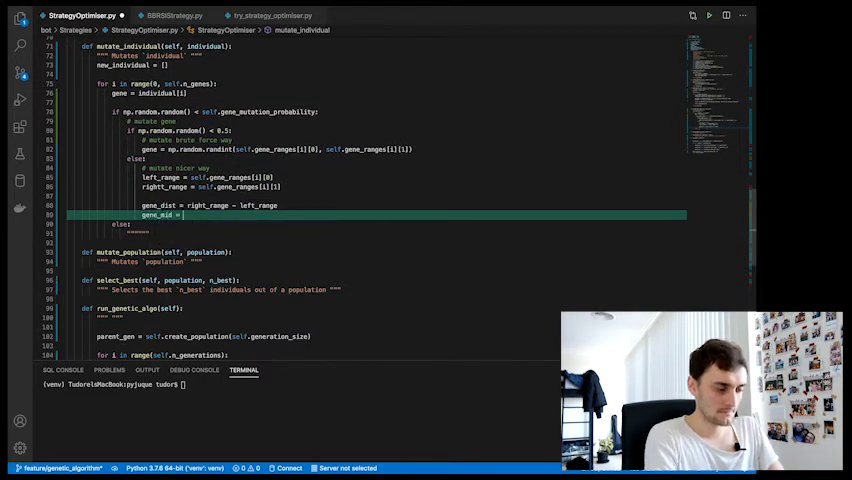
type("gene_dist / 2")
type("x =")
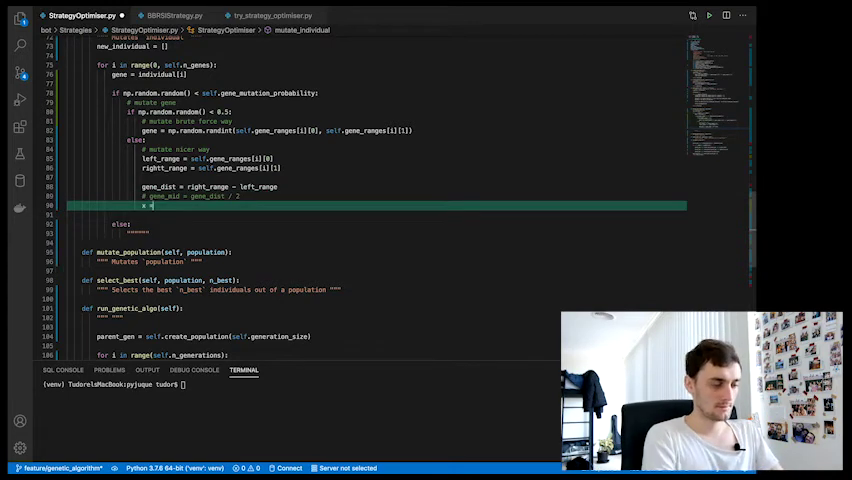
Step: Write x = individual[i] + gene_dist / 2 * (2 * np.random.random() - 1)
type("individual[i] + gd")
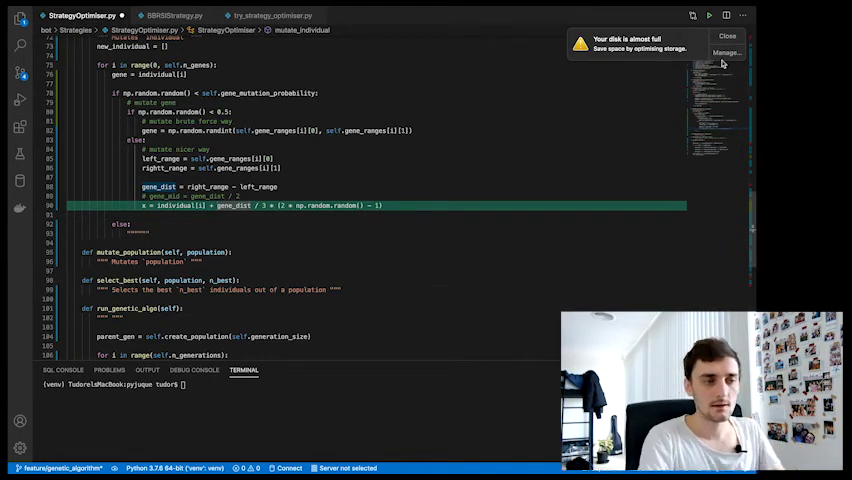
Step: Add the if/elif modulo wraparound for x beyond right_range or left_range, then gene = int(x)
left_click(728, 36)
type("t")
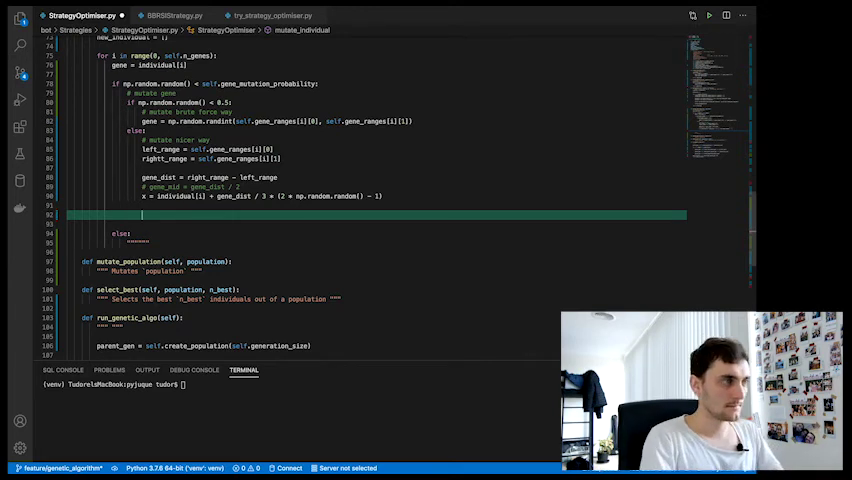
type("if x > right_range:")
type("elif x < left_range")
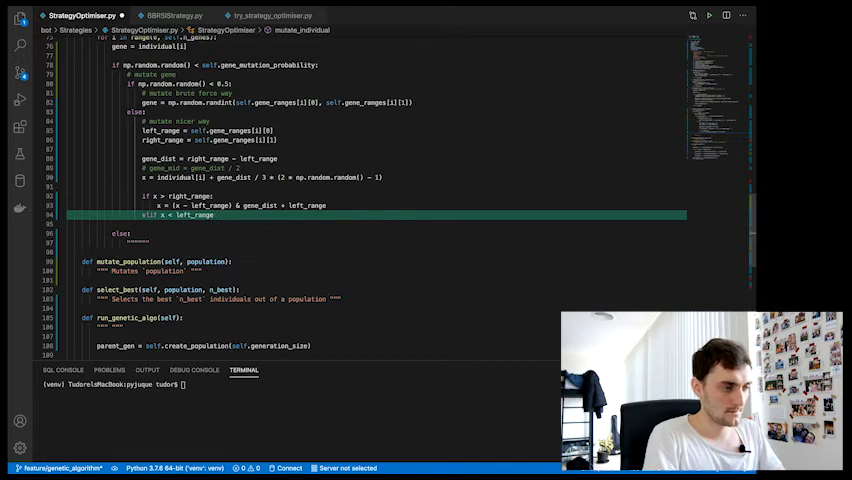
type("x = right_range - x) % gene_dist")
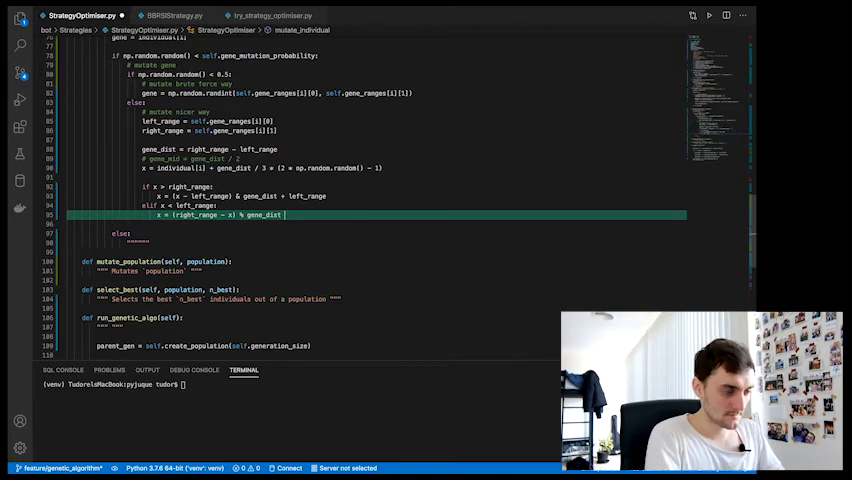
type("+ left_range")
type("gene = int(x)")
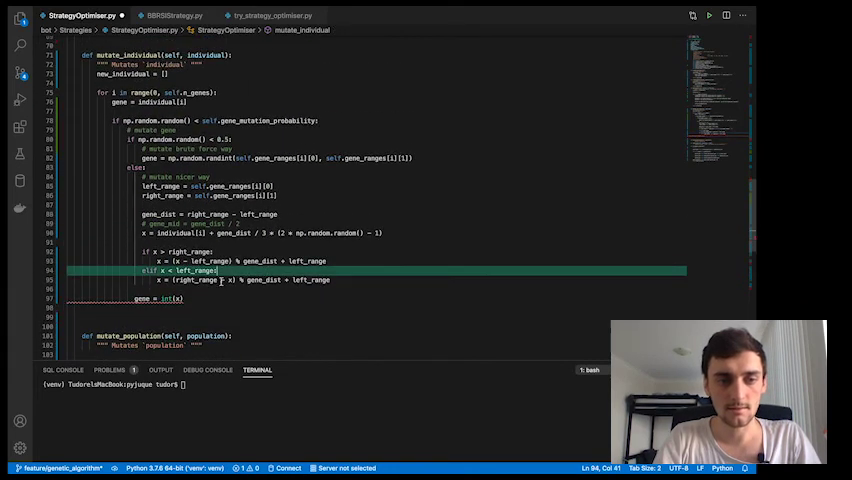
Step: End mutate_individual with return new_individual after the gene loop
scroll("down", 3)
type("new_individual.append(gene")
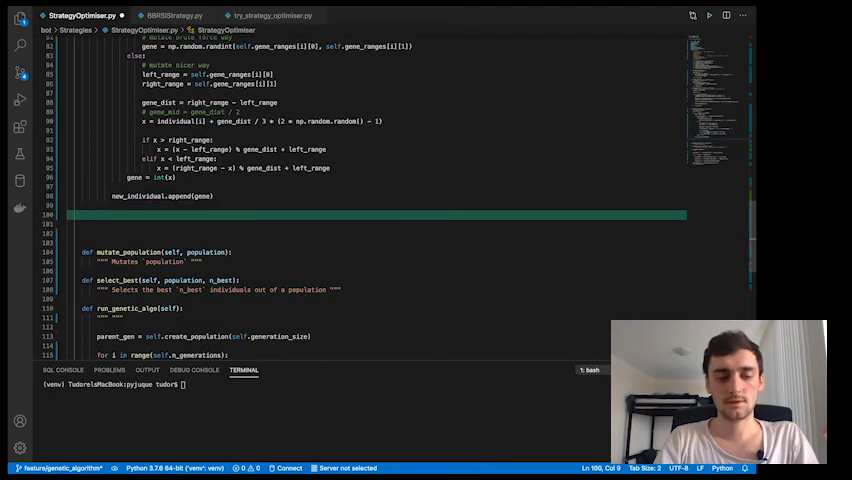
type("return")
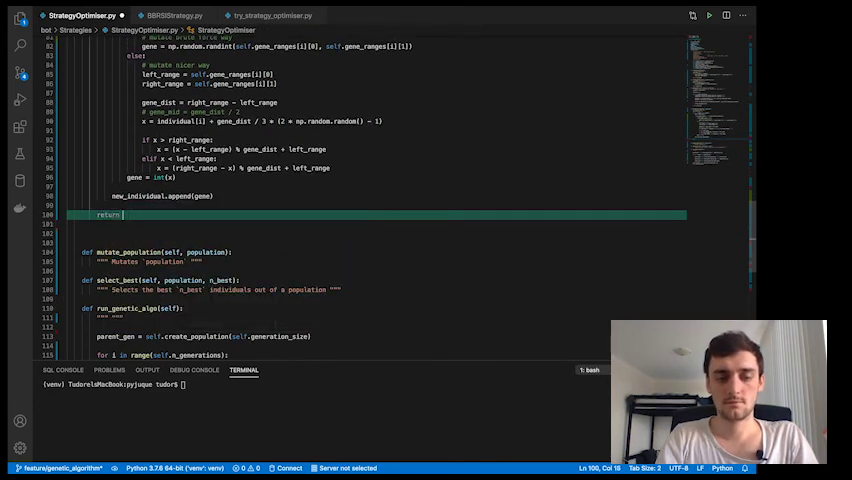
type("new_individual")
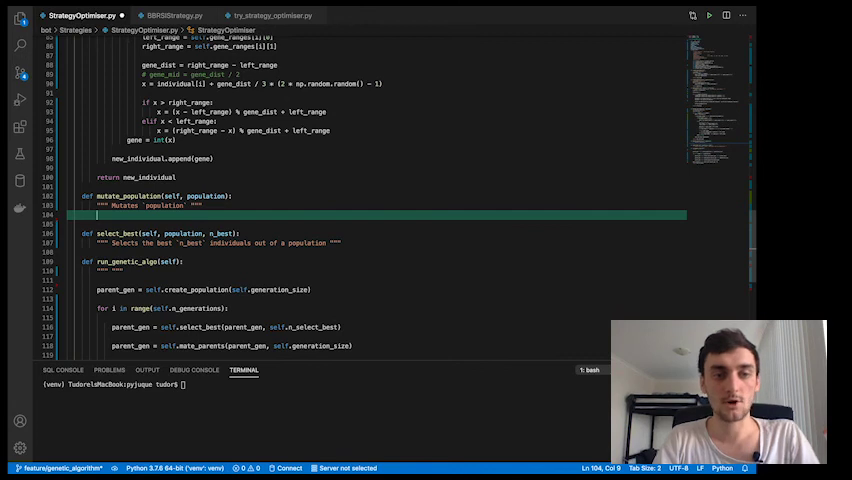
Step: Begin mutate_population: mutated_pop = [], loop setting new_individual = individual and calling self.mutate_individual()
type("mutated_pop = [")
type("for individual in population:")
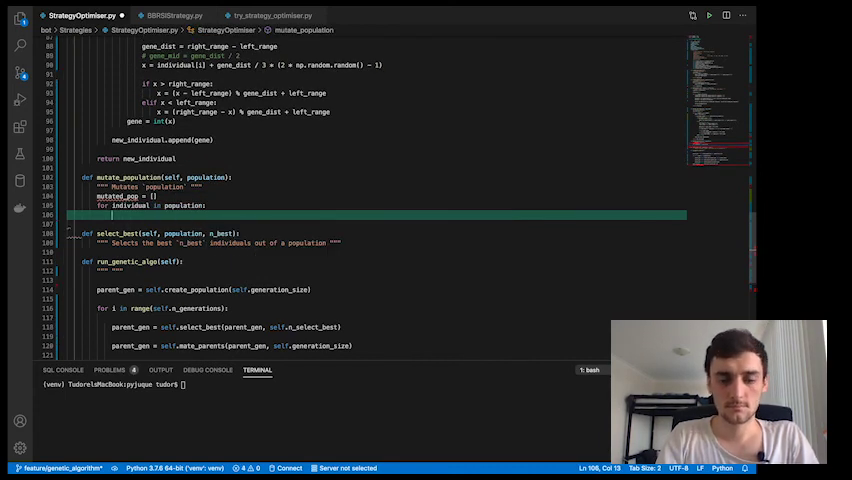
type("new_individual = individual")
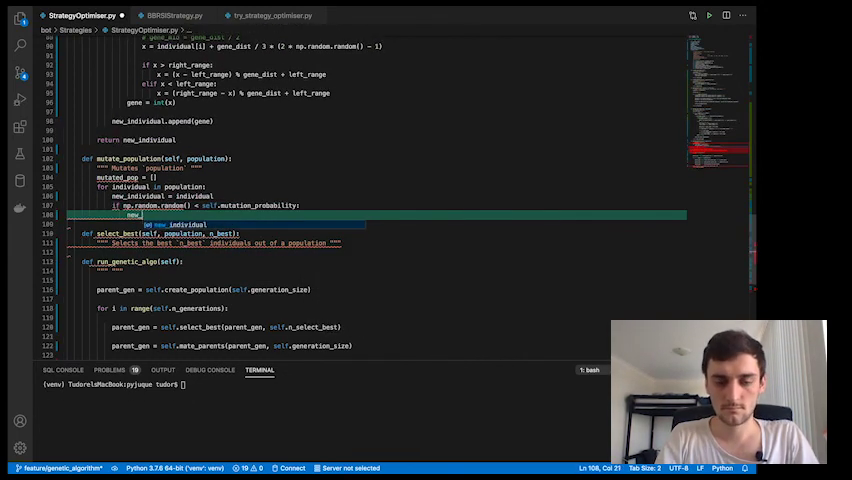
type("self.mutate_individual()")
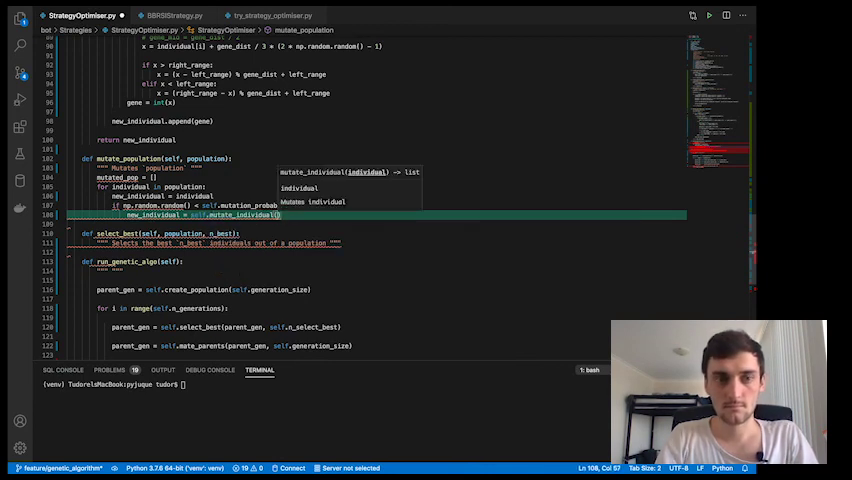